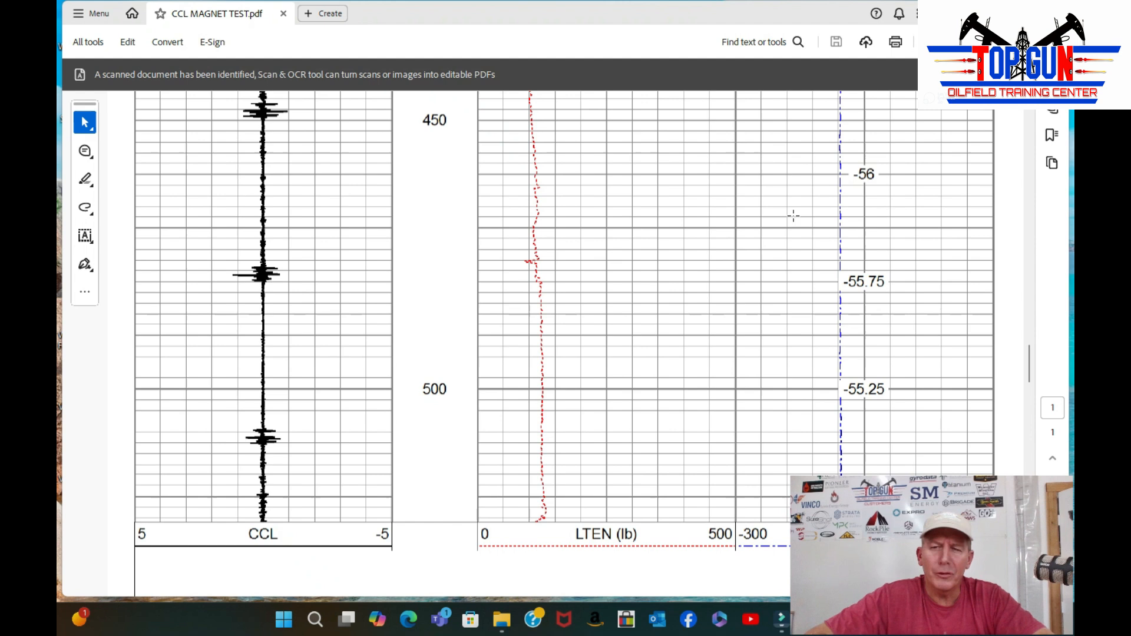
mouse_move(386, 386)
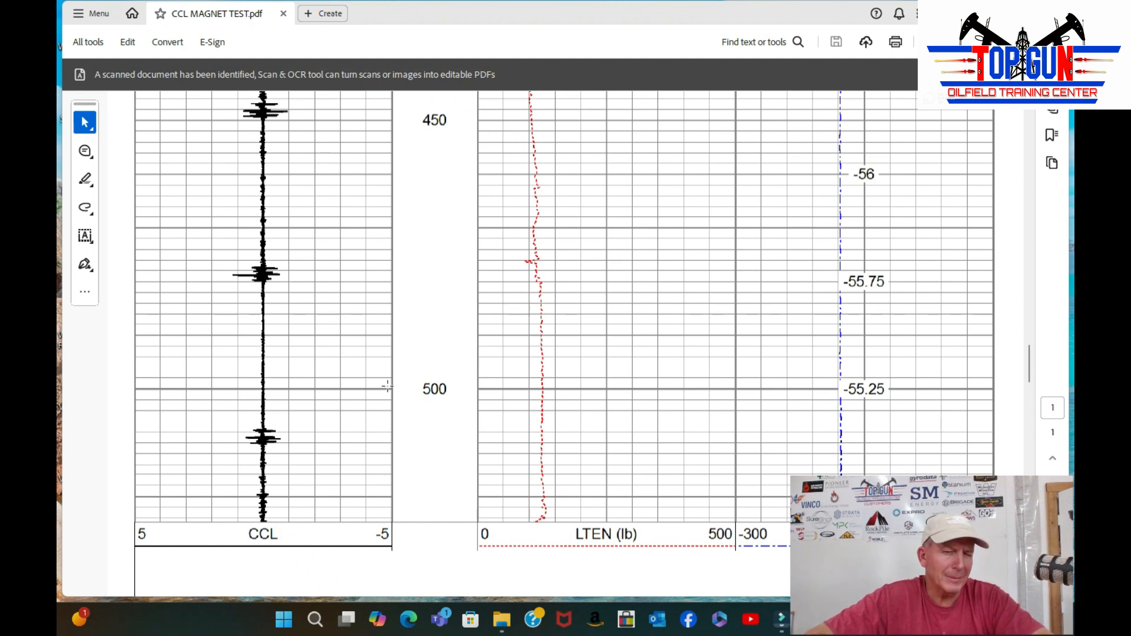
mouse_move(526, 208)
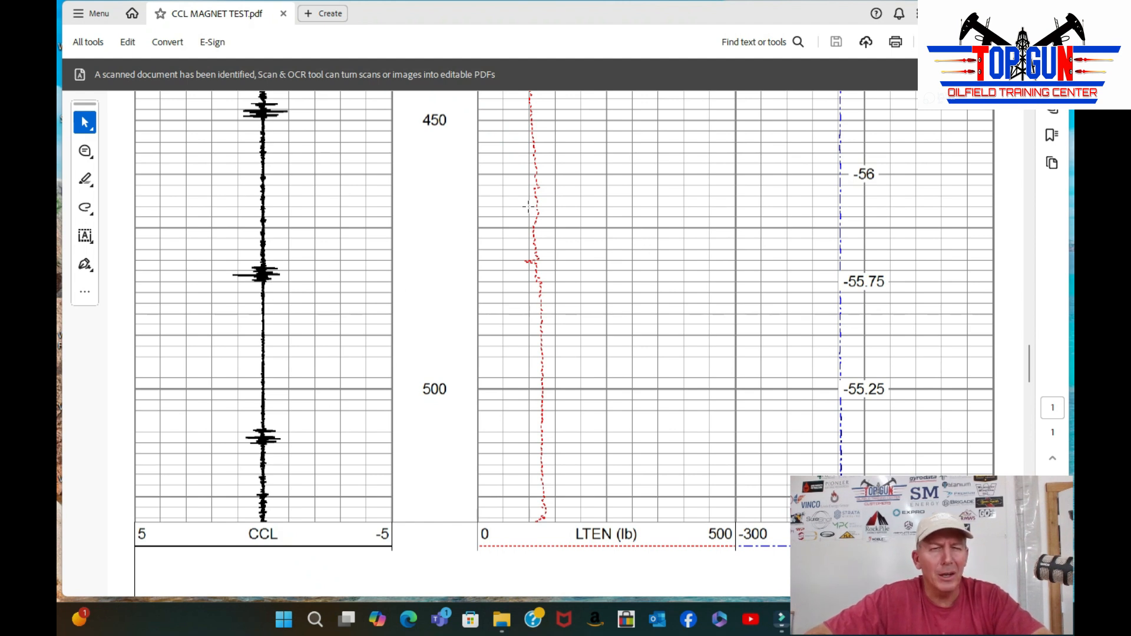
scroll("up", 3)
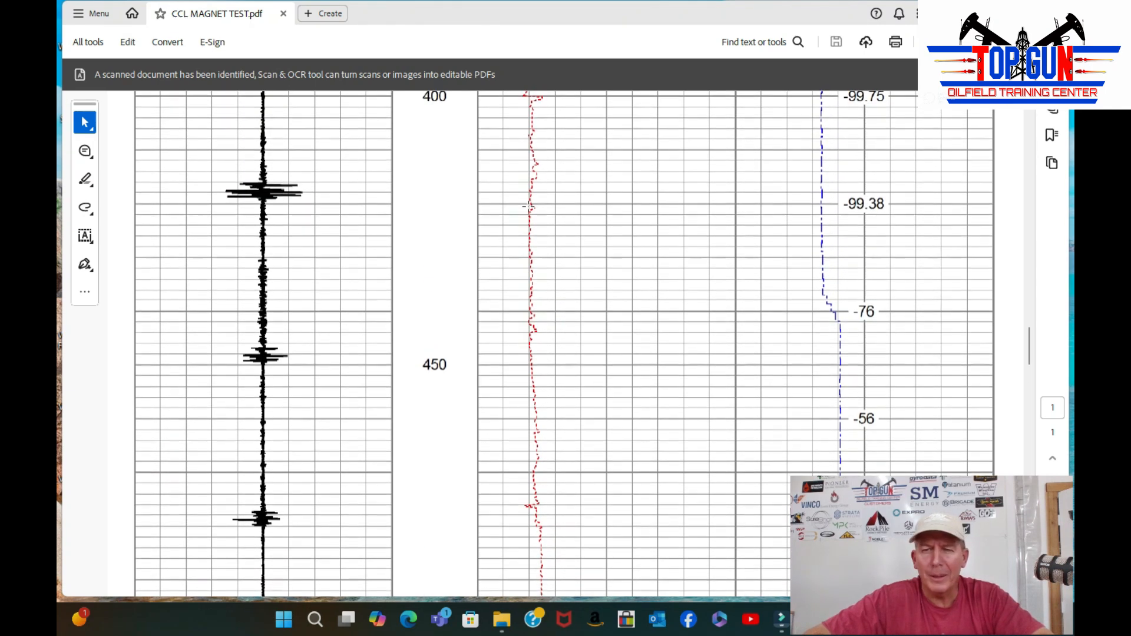
scroll("down", 3)
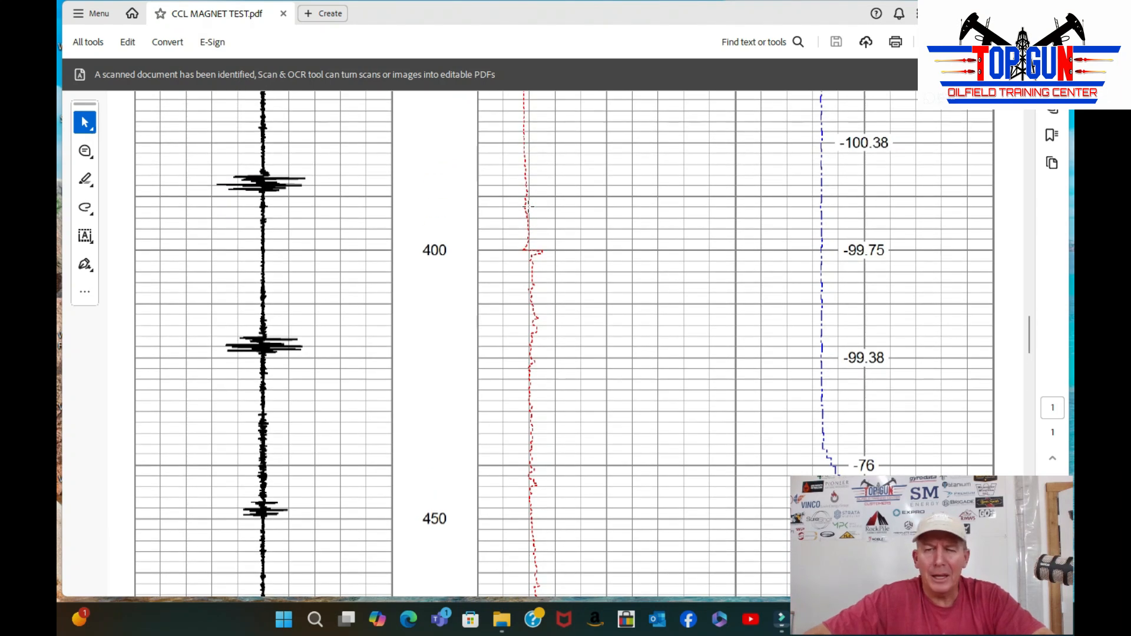
mouse_move(506, 230)
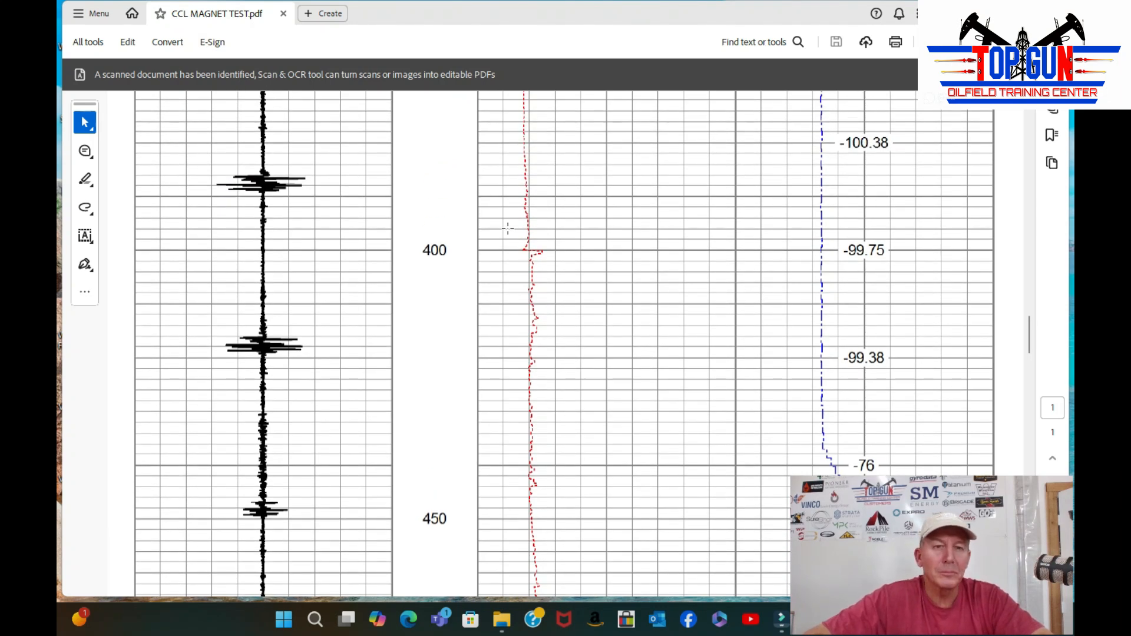
scroll("up", 3)
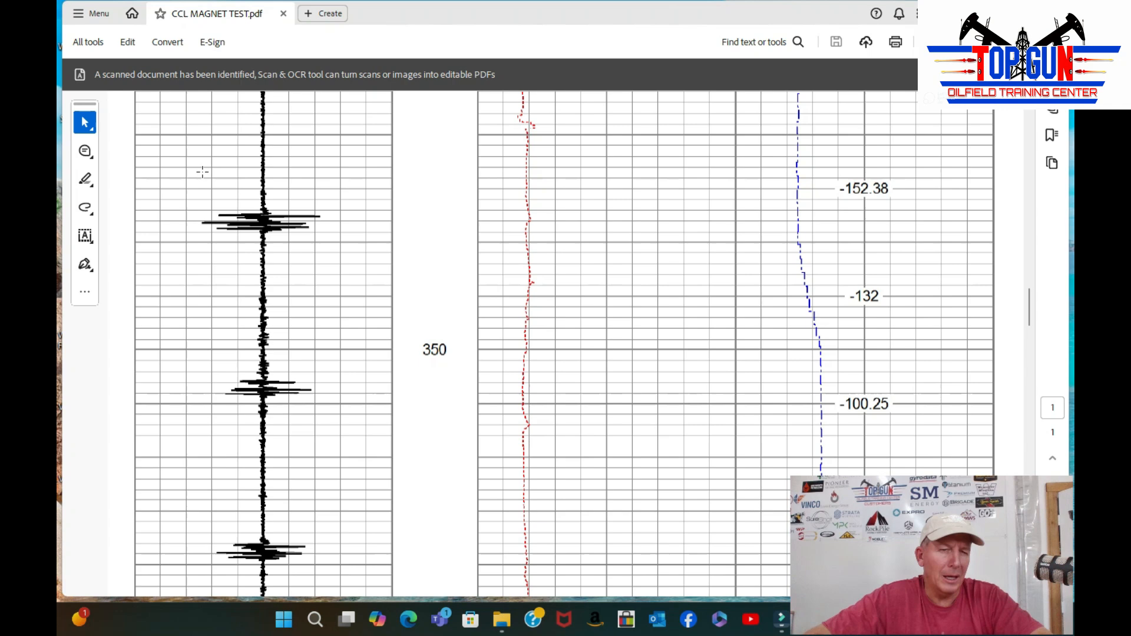
mouse_move(418, 200)
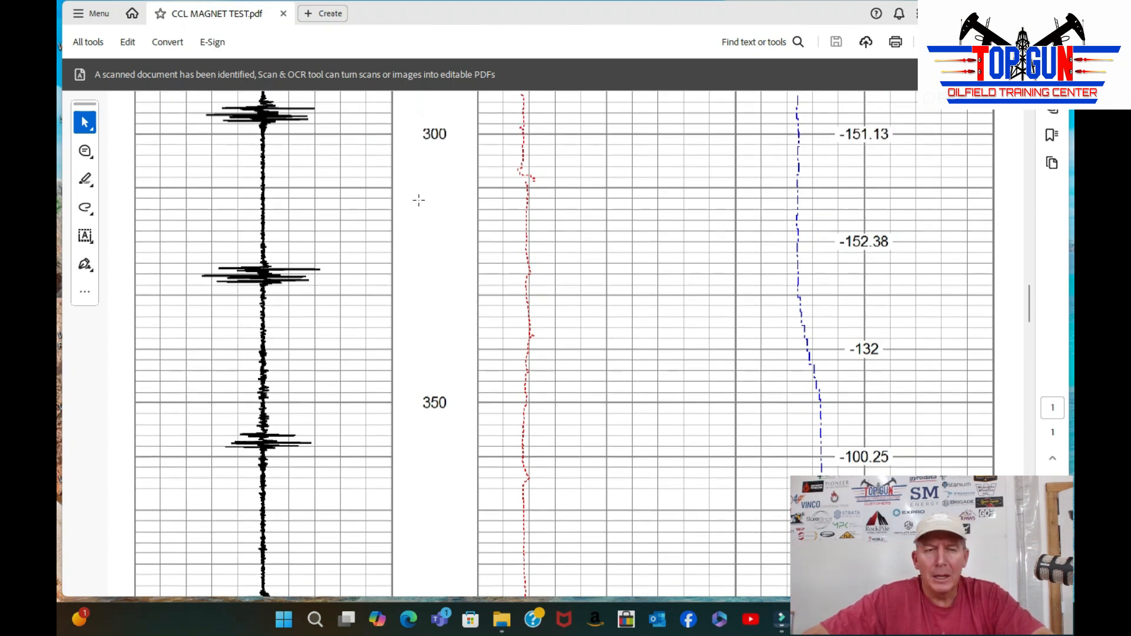
scroll("down", 3)
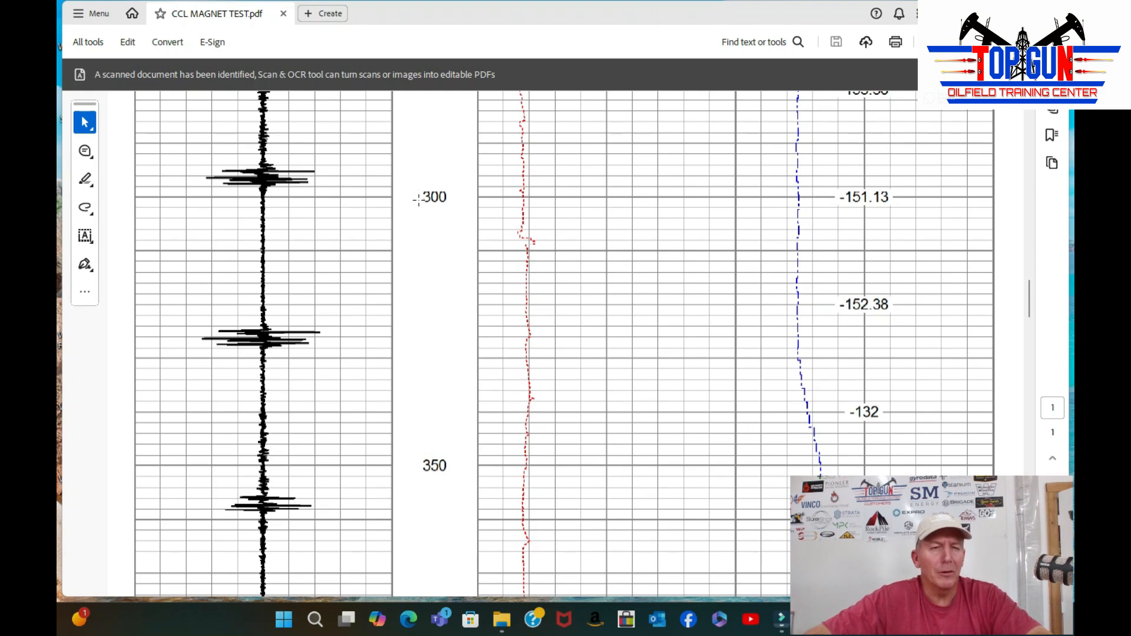
scroll("up", 3)
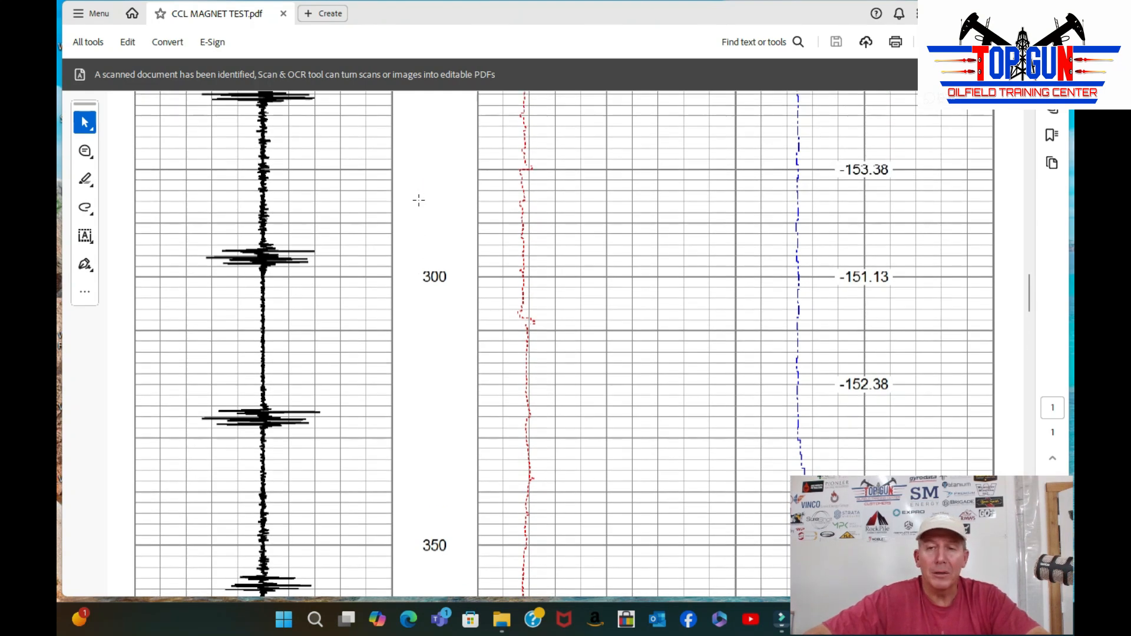
scroll("up", 3)
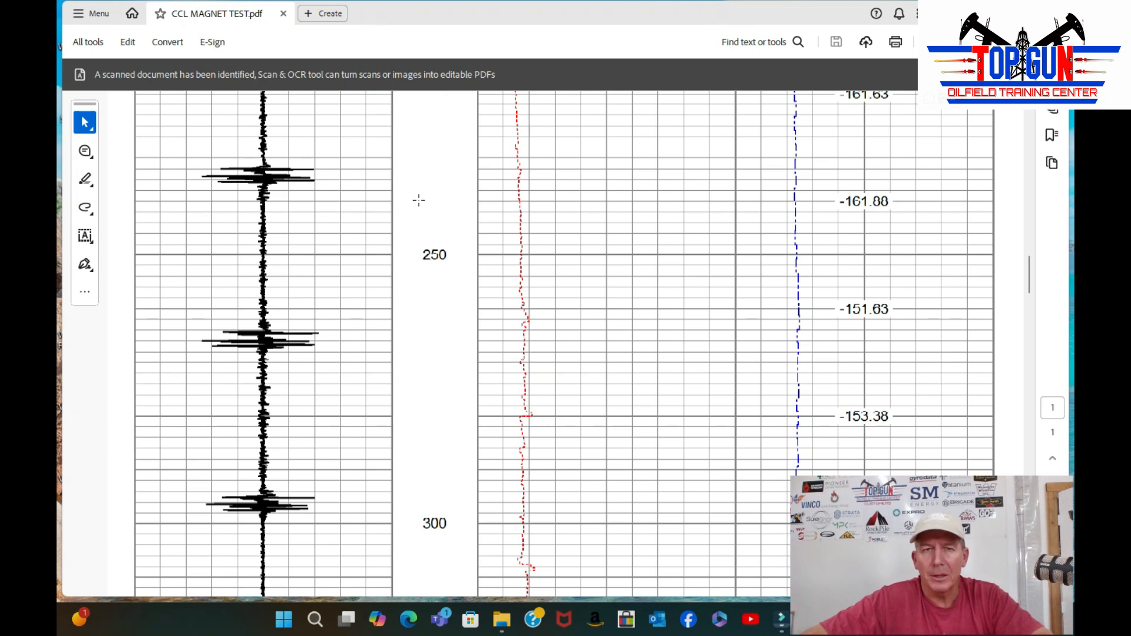
mouse_move(412, 323)
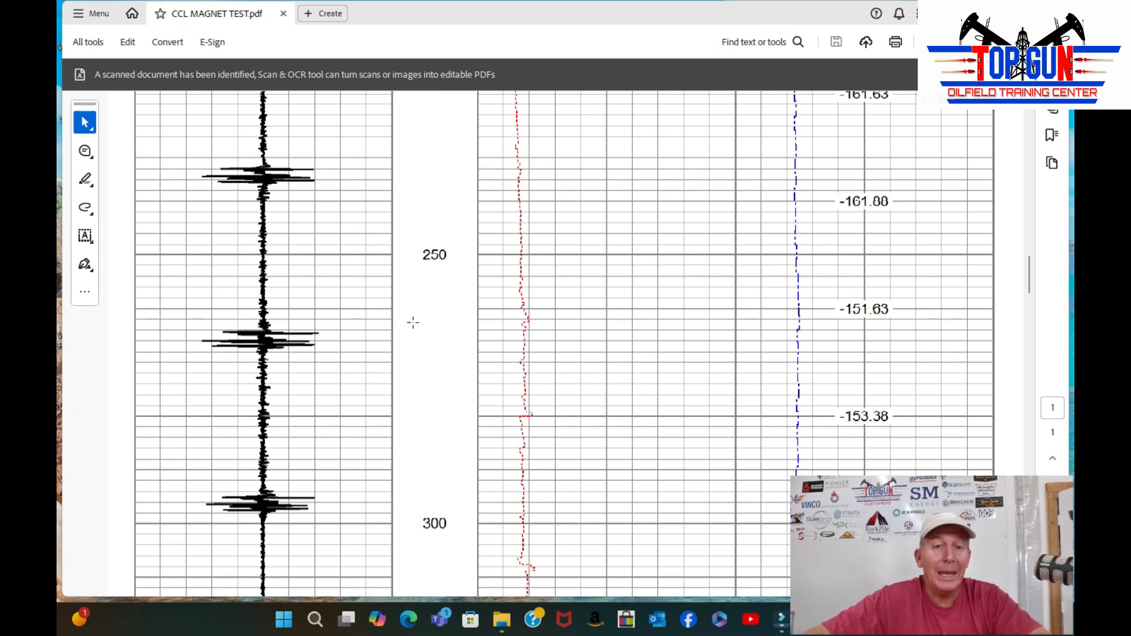
mouse_move(439, 436)
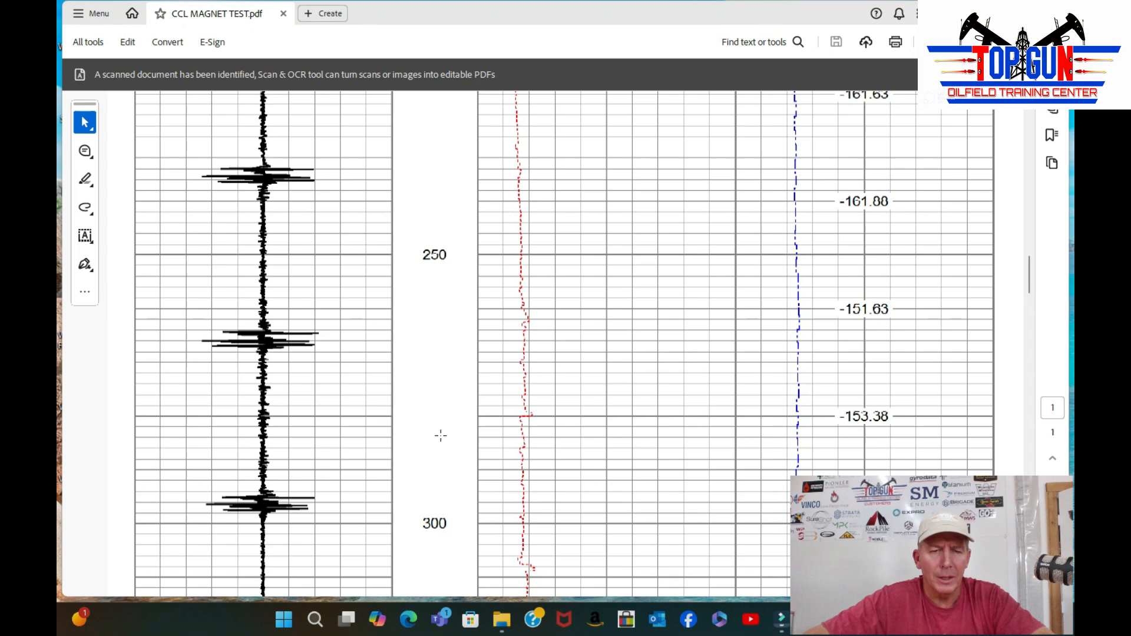
scroll("down", 3)
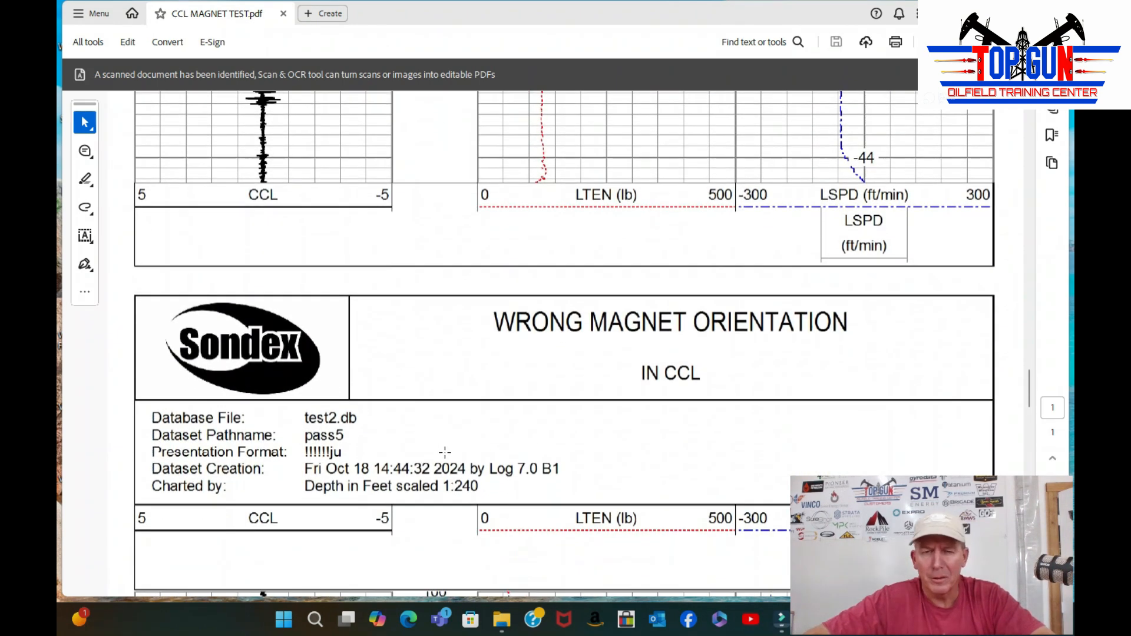
scroll("down", 3)
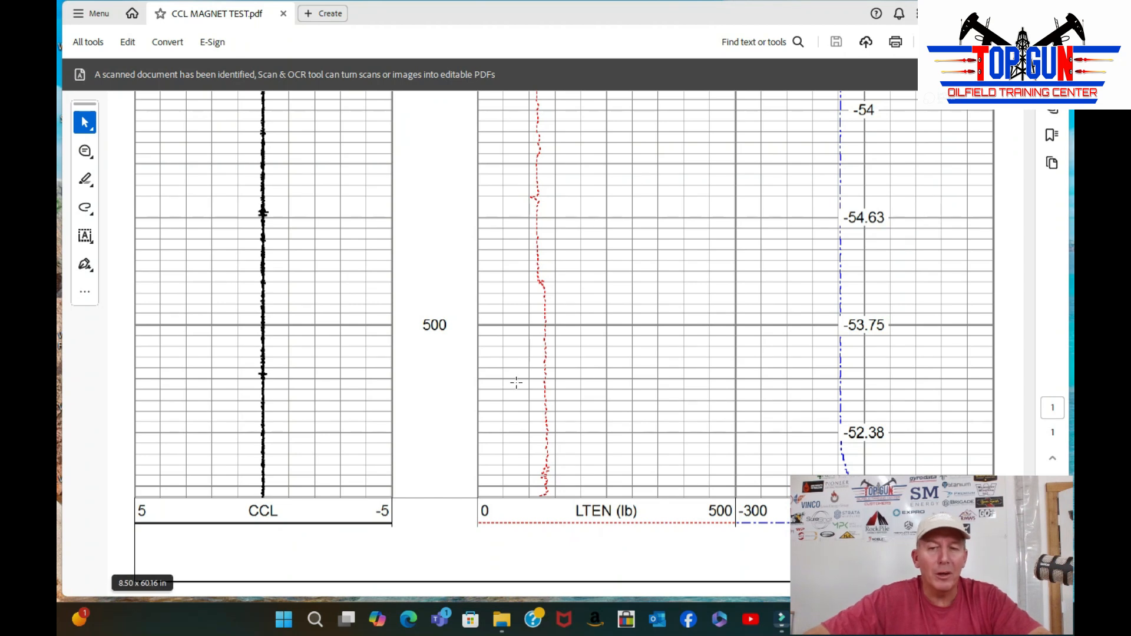
mouse_move(741, 354)
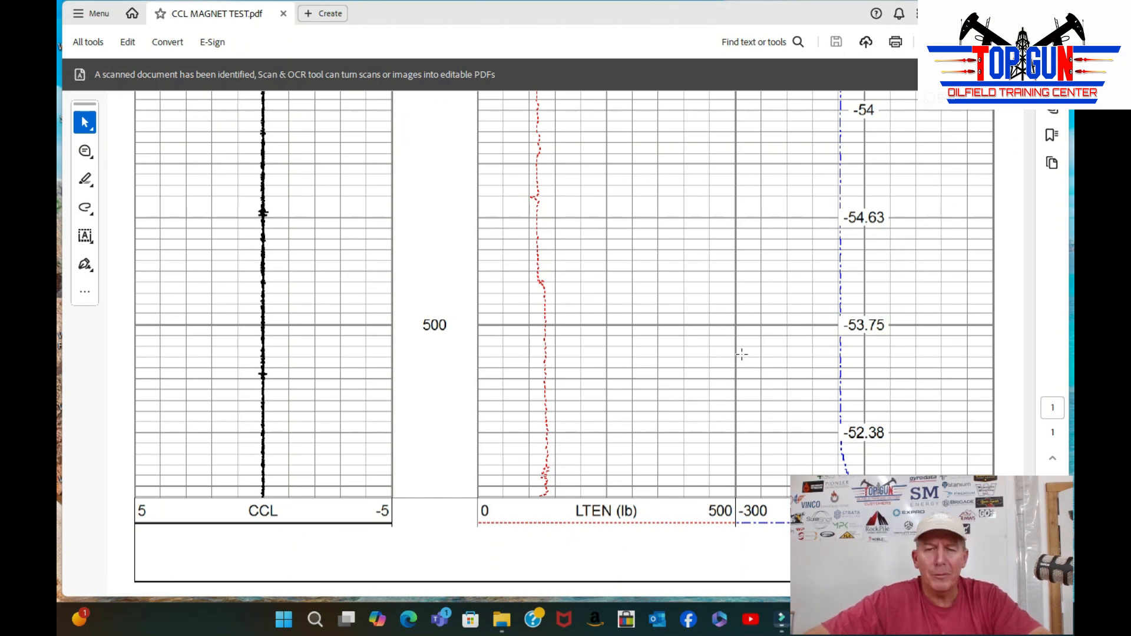
mouse_move(333, 408)
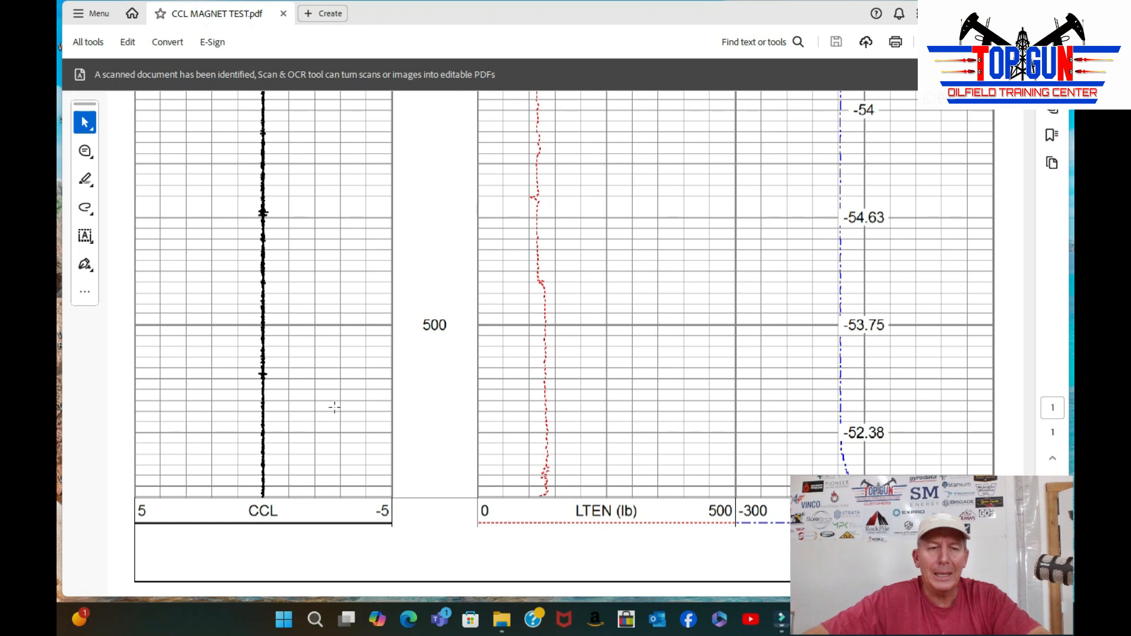
mouse_move(252, 207)
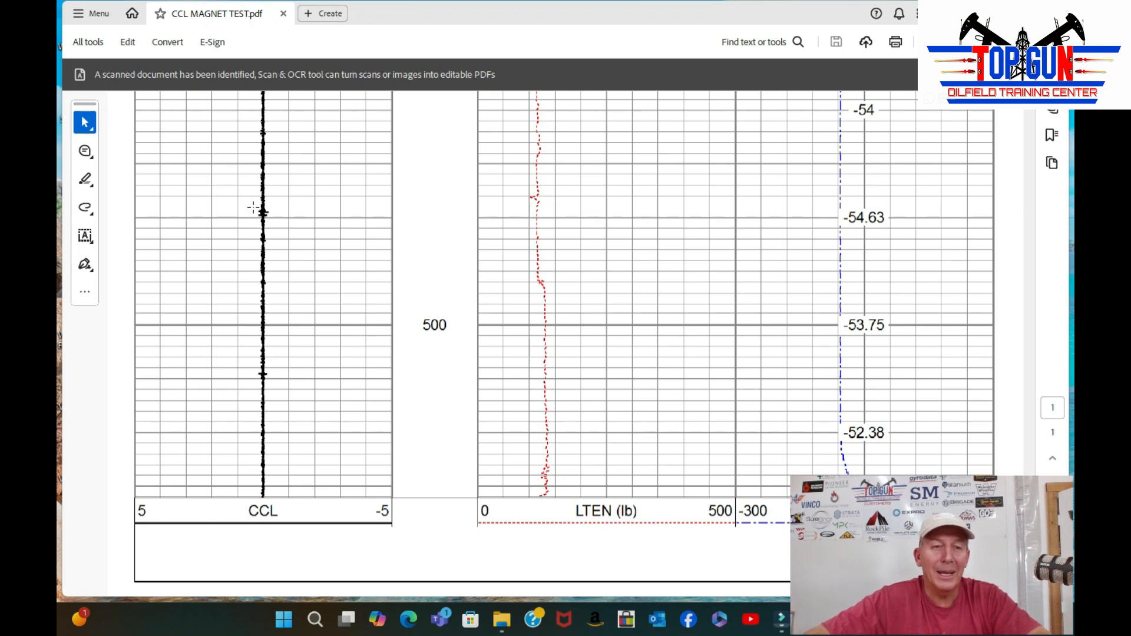
mouse_move(300, 230)
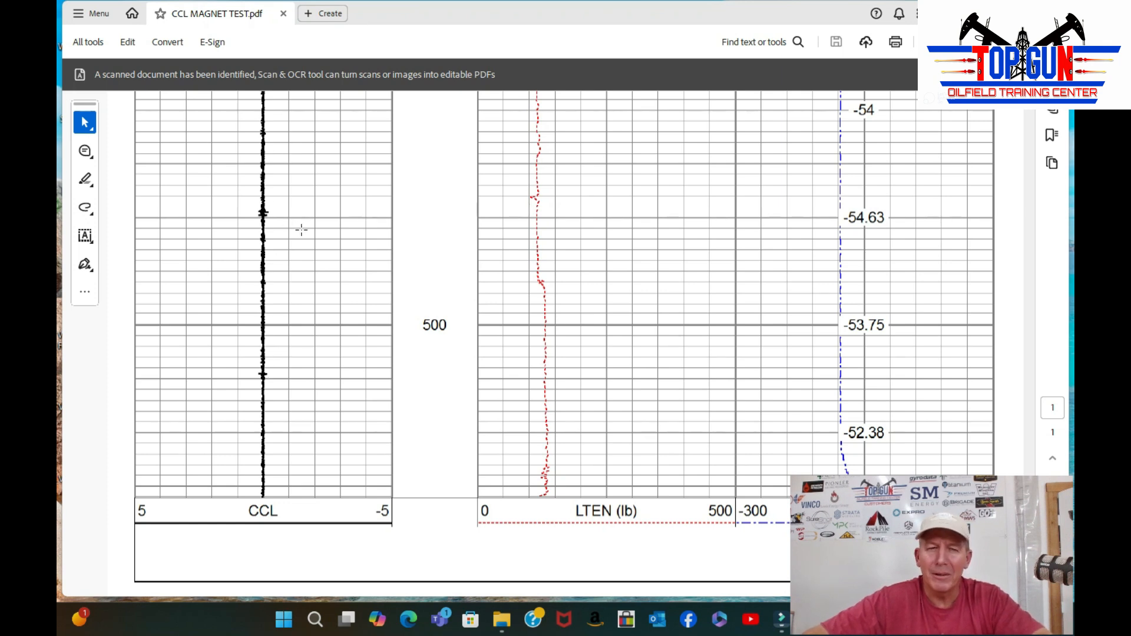
mouse_move(344, 252)
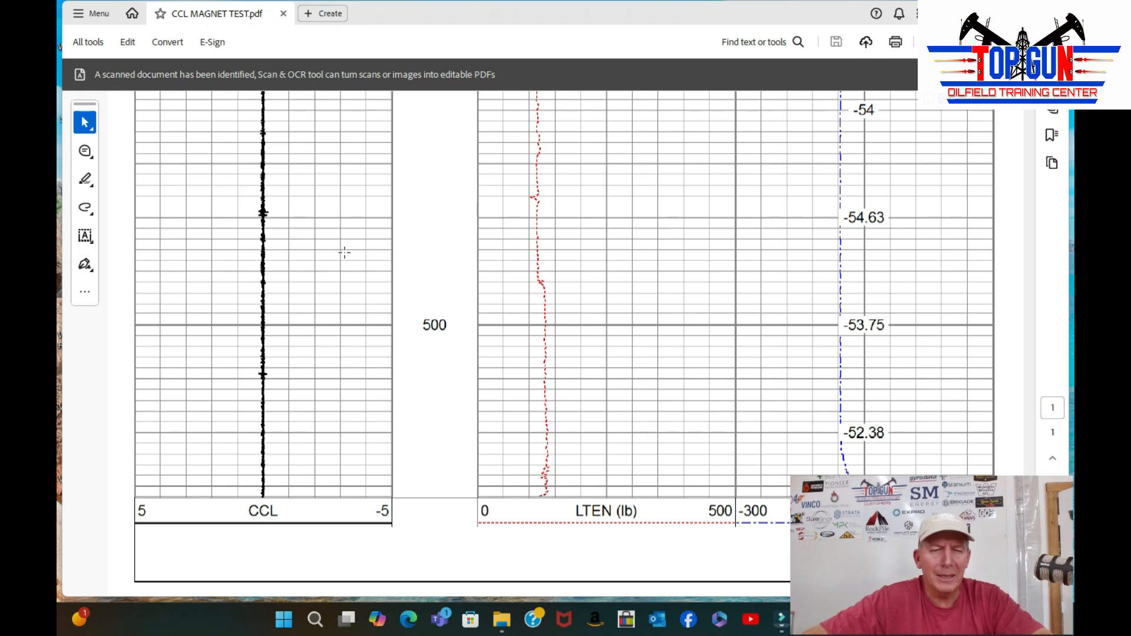
mouse_move(286, 224)
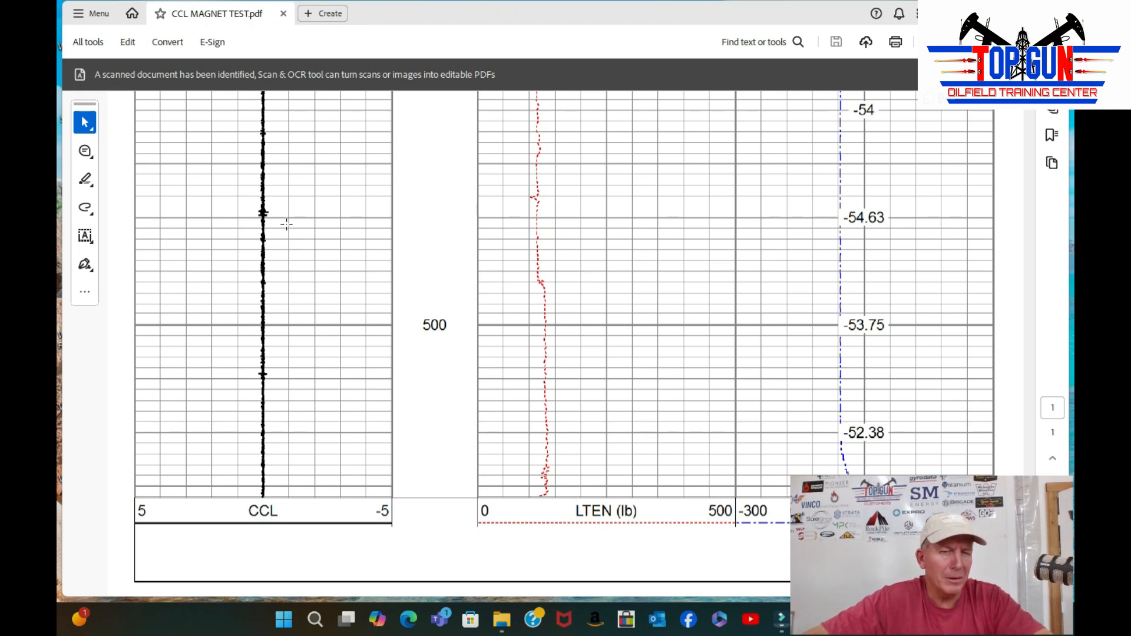
mouse_move(314, 253)
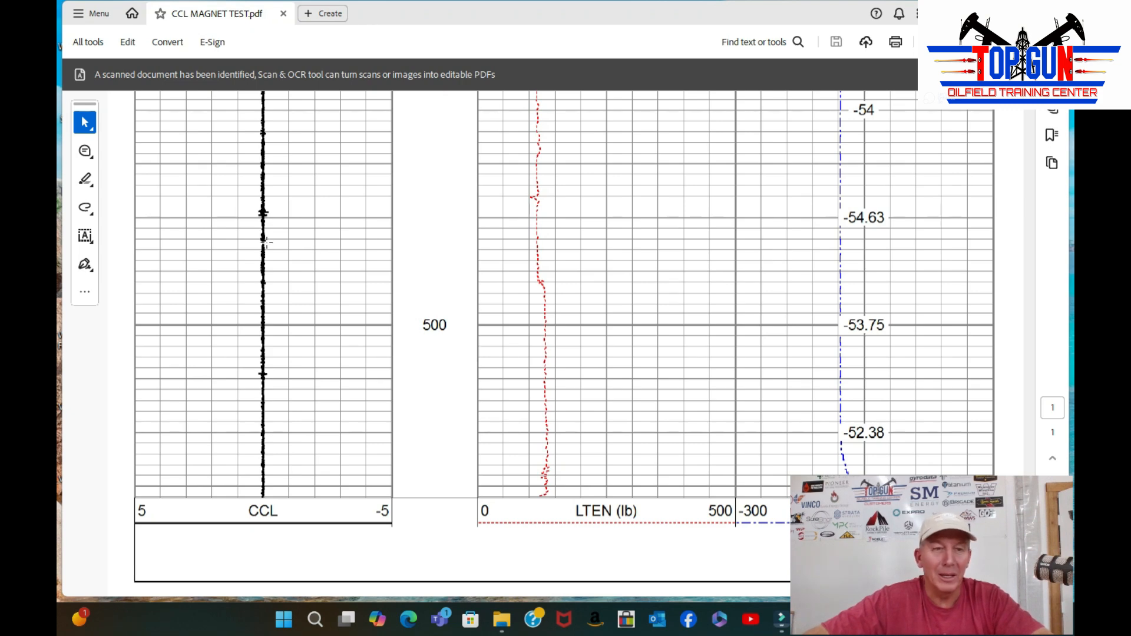
scroll("down", 3)
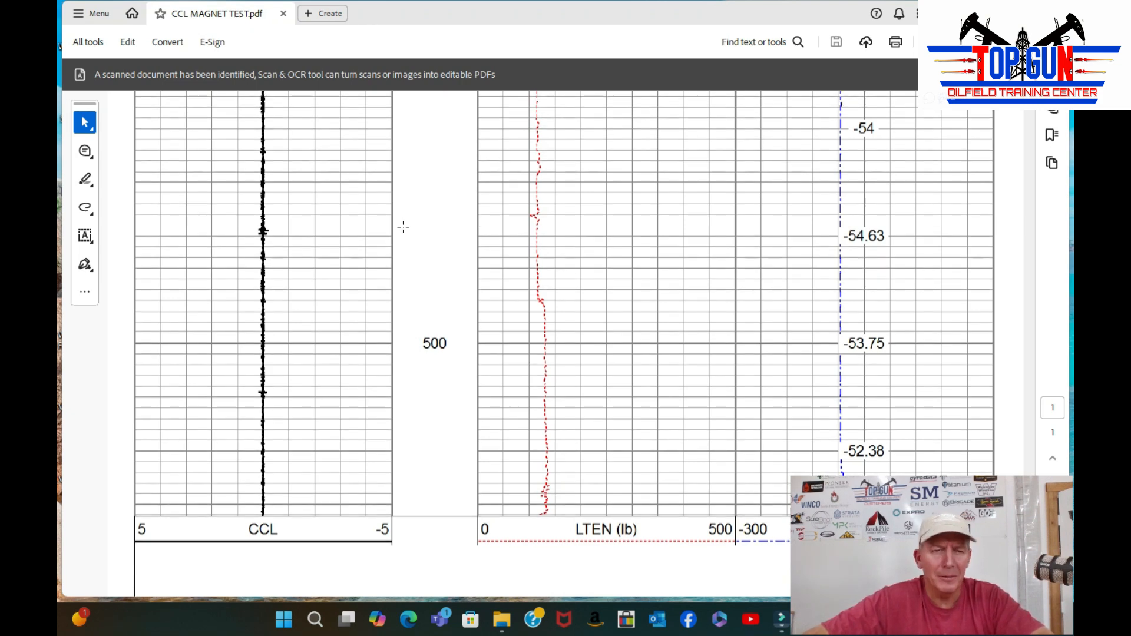
scroll("down", 3)
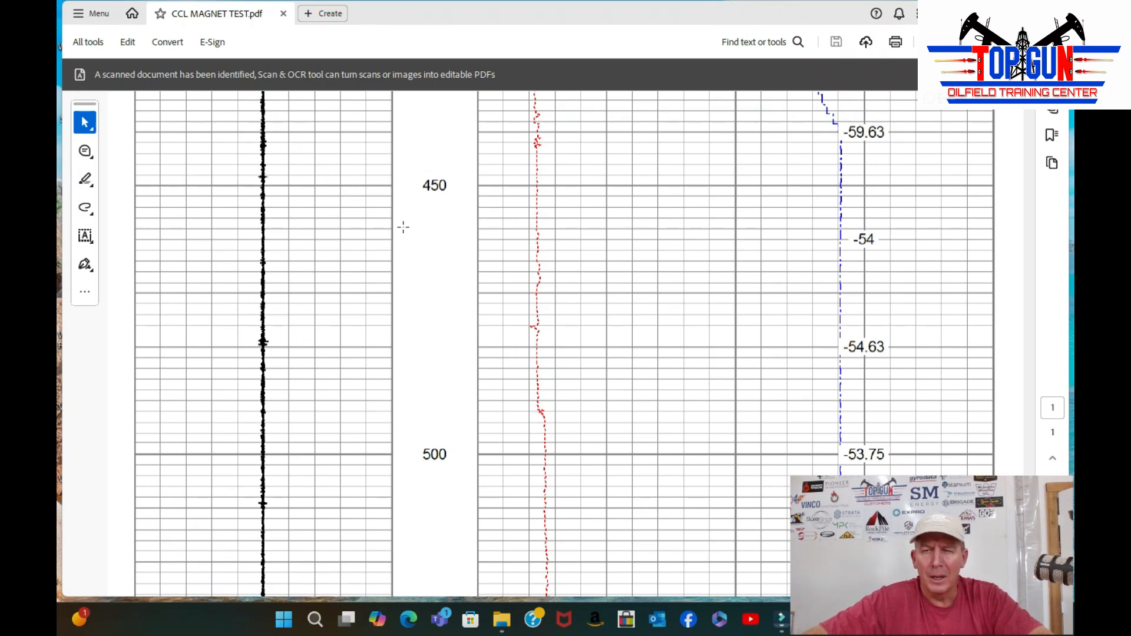
scroll("up", 3)
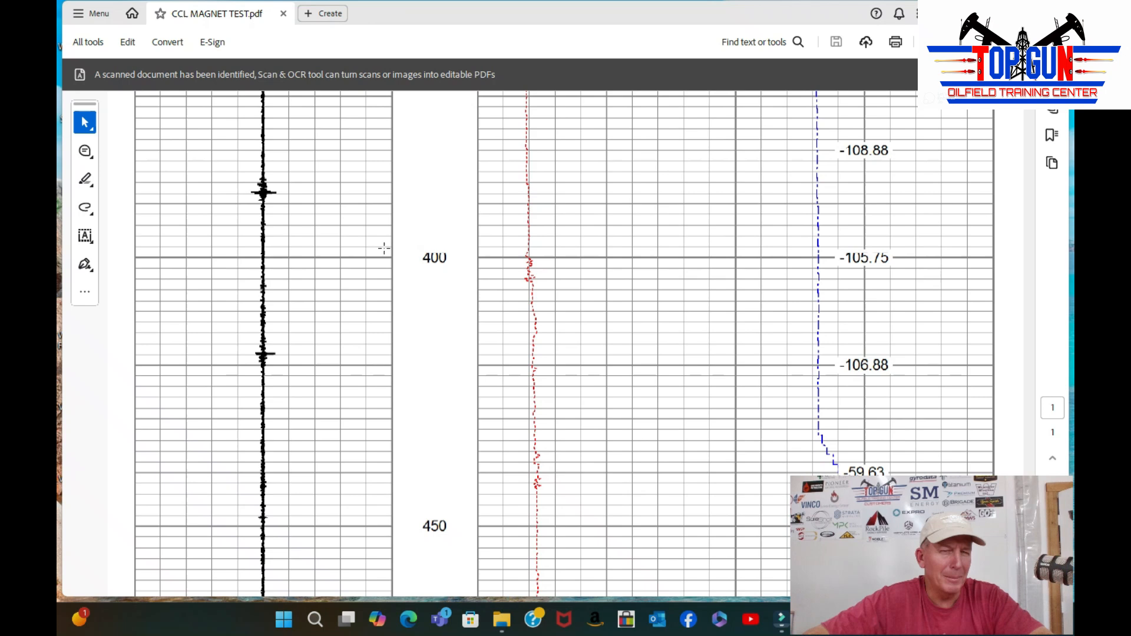
mouse_move(262, 192)
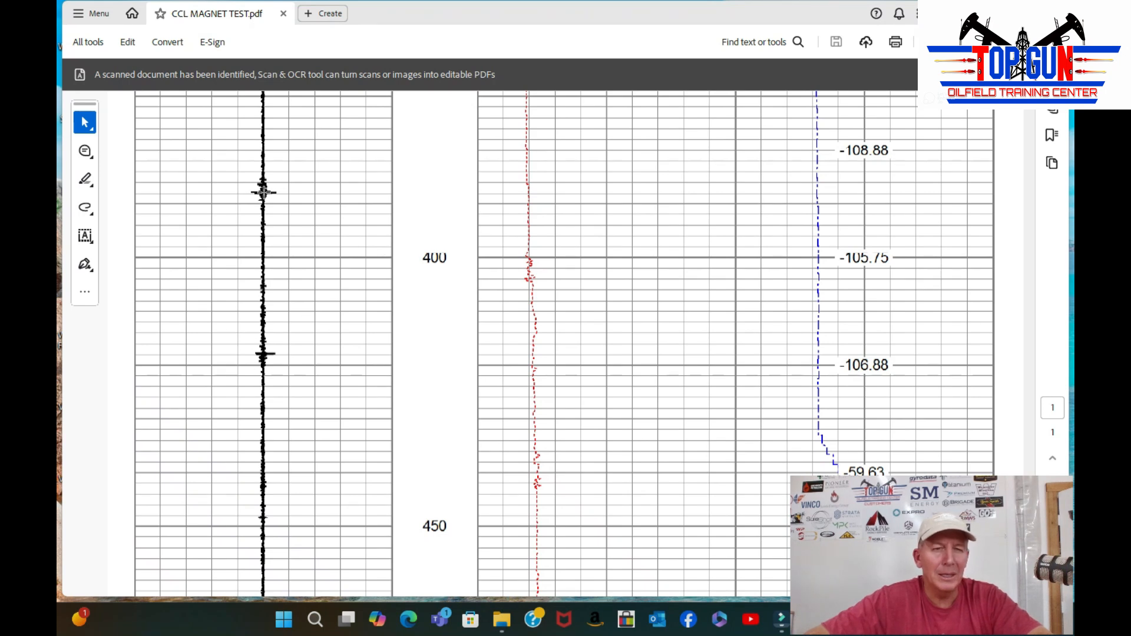
mouse_move(350, 204)
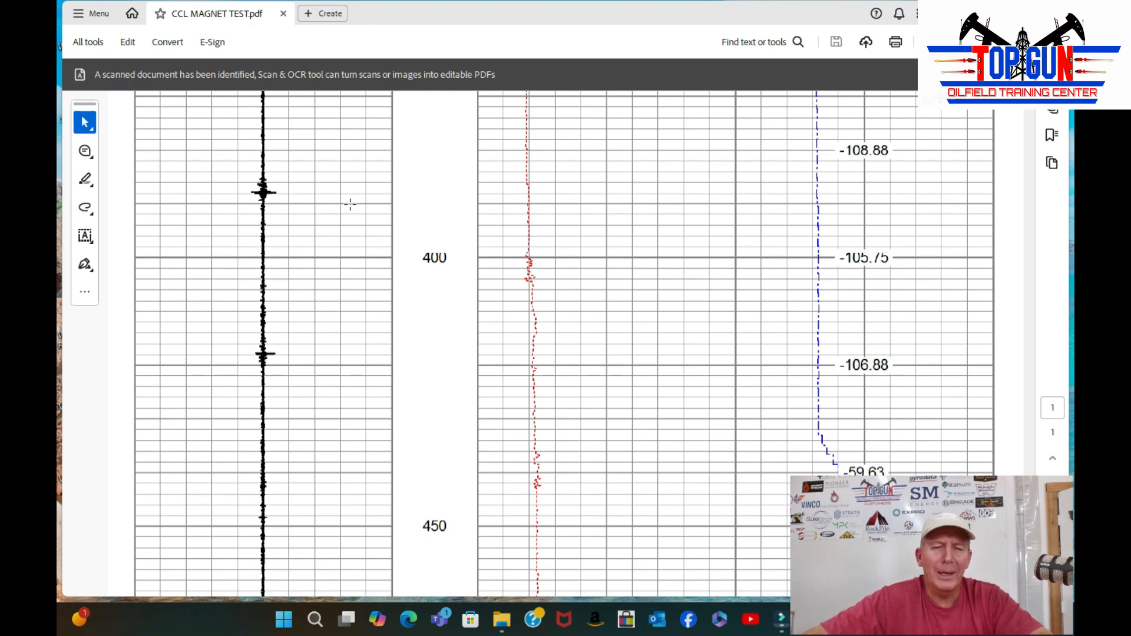
mouse_move(363, 179)
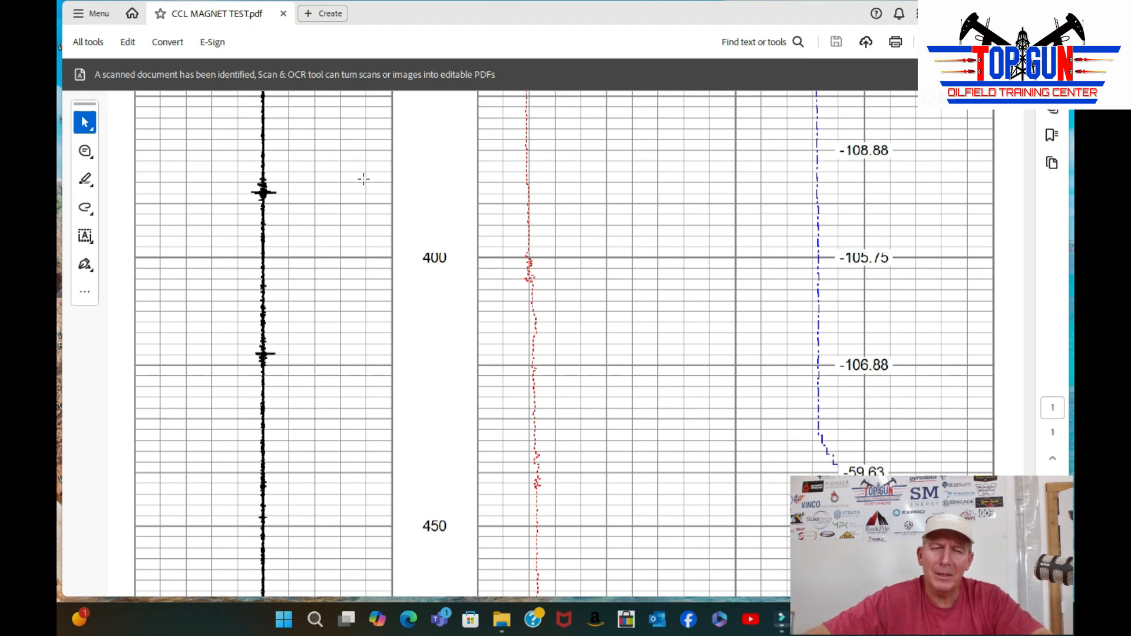
mouse_move(295, 175)
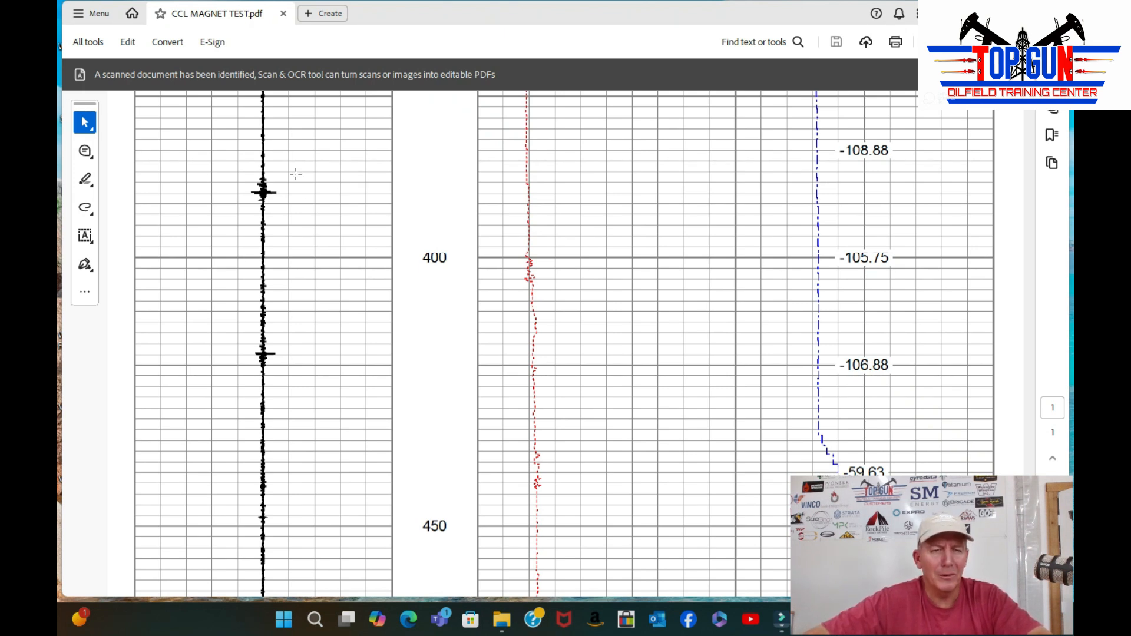
mouse_move(374, 179)
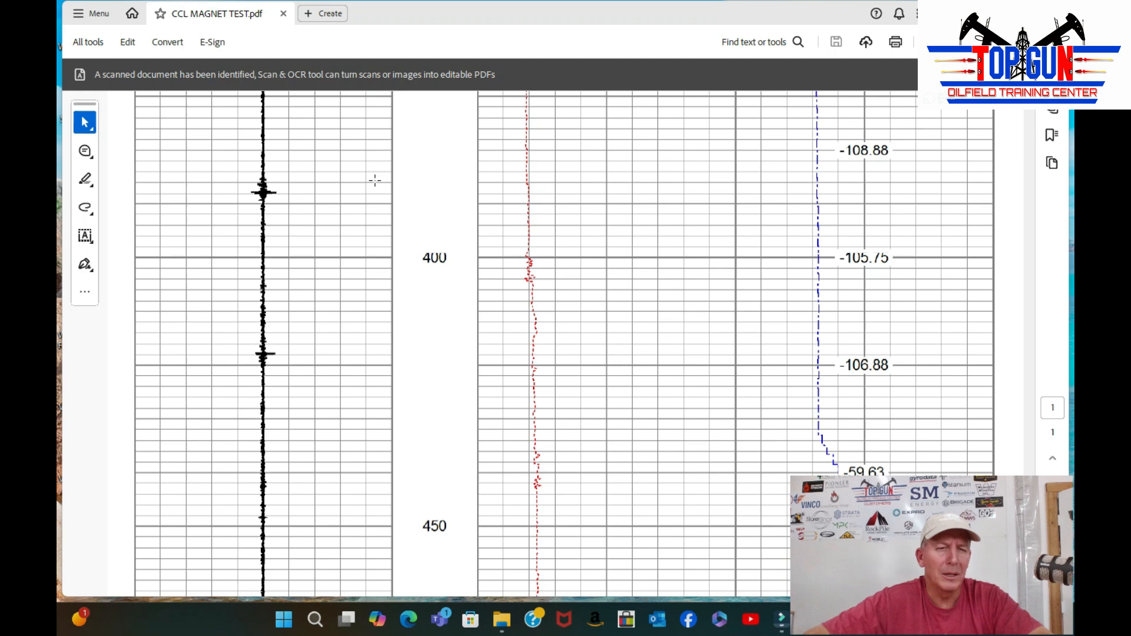
scroll("down", 3)
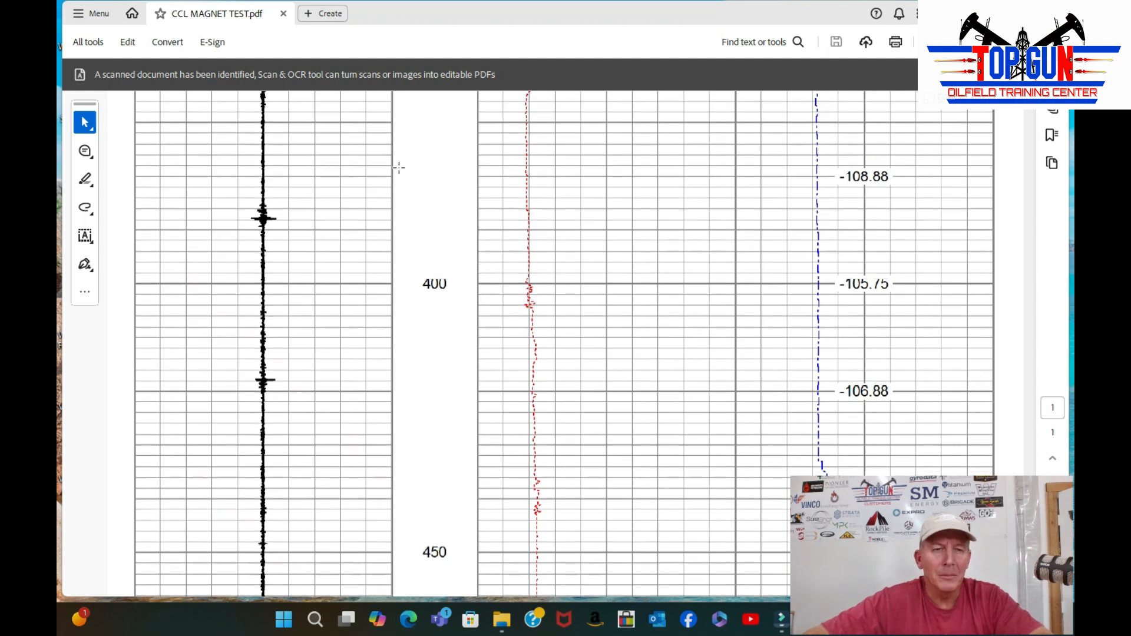
scroll("up", 3)
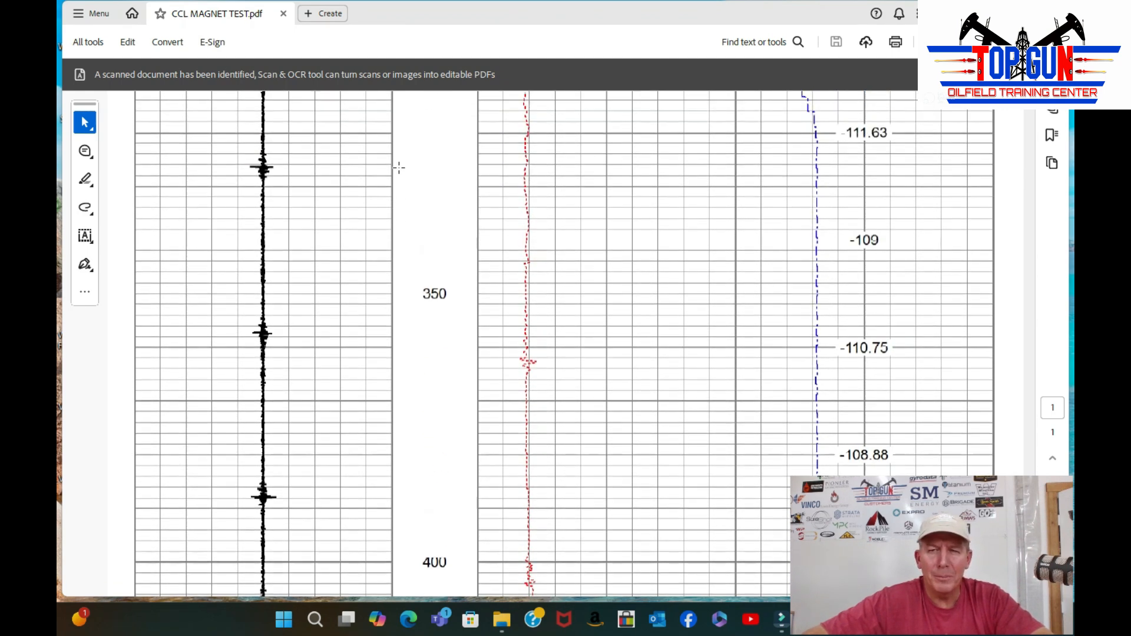
scroll("up", 3)
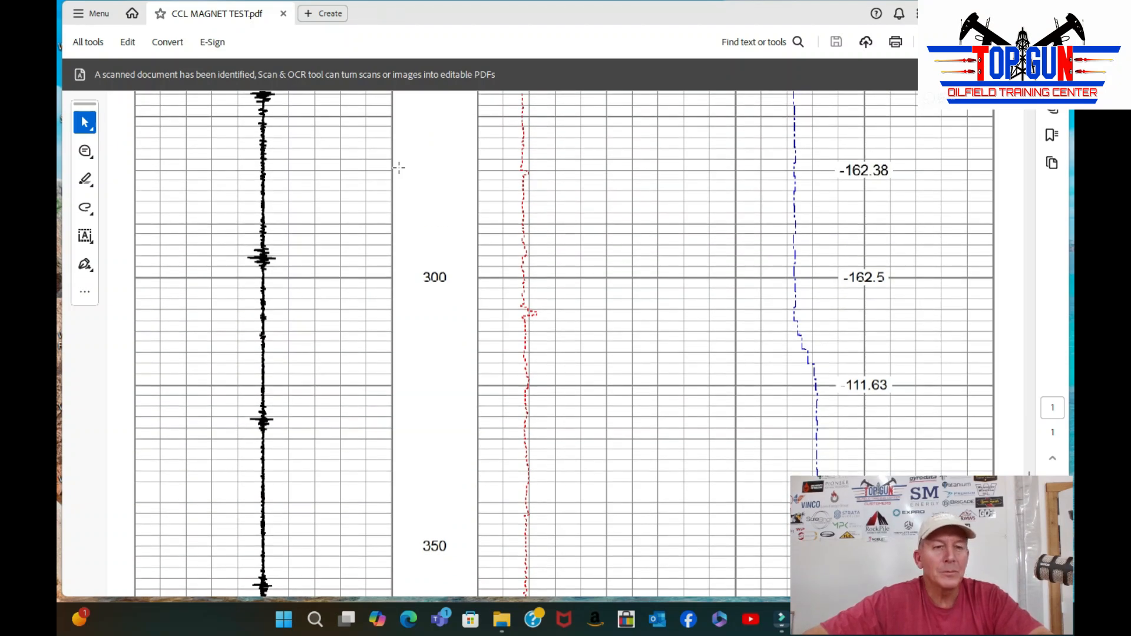
mouse_move(420, 164)
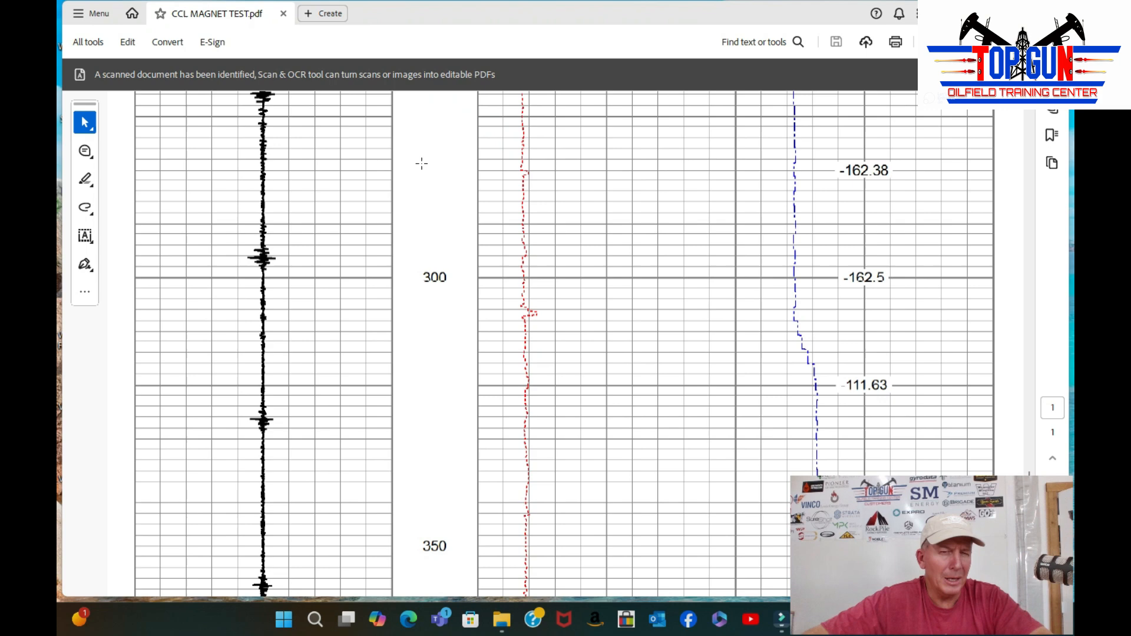
scroll("up", 3)
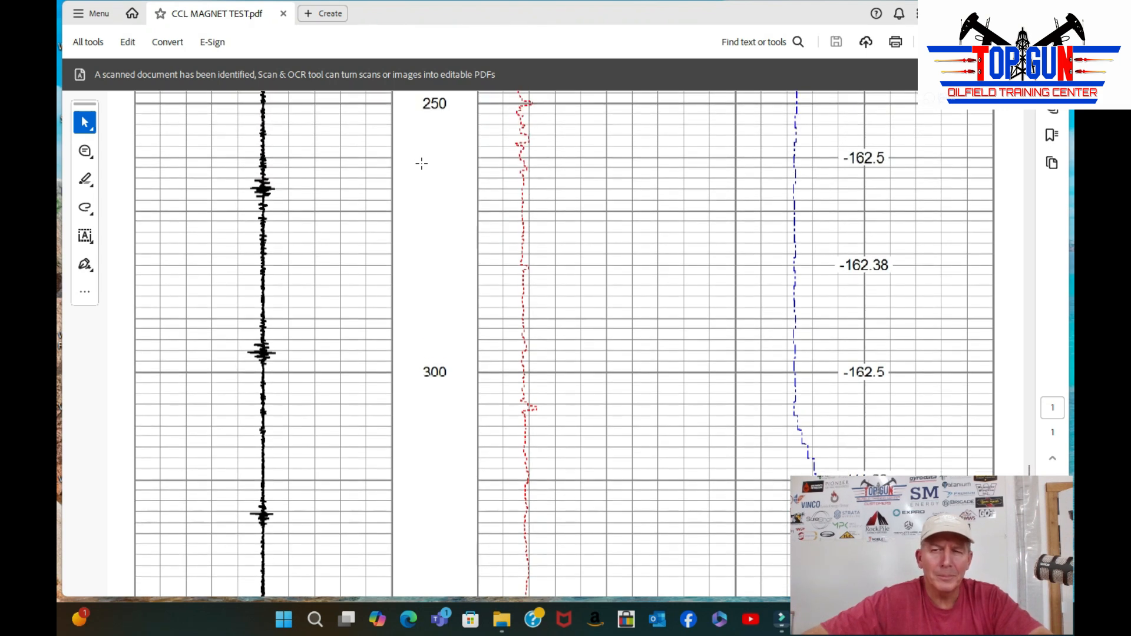
scroll("up", 3)
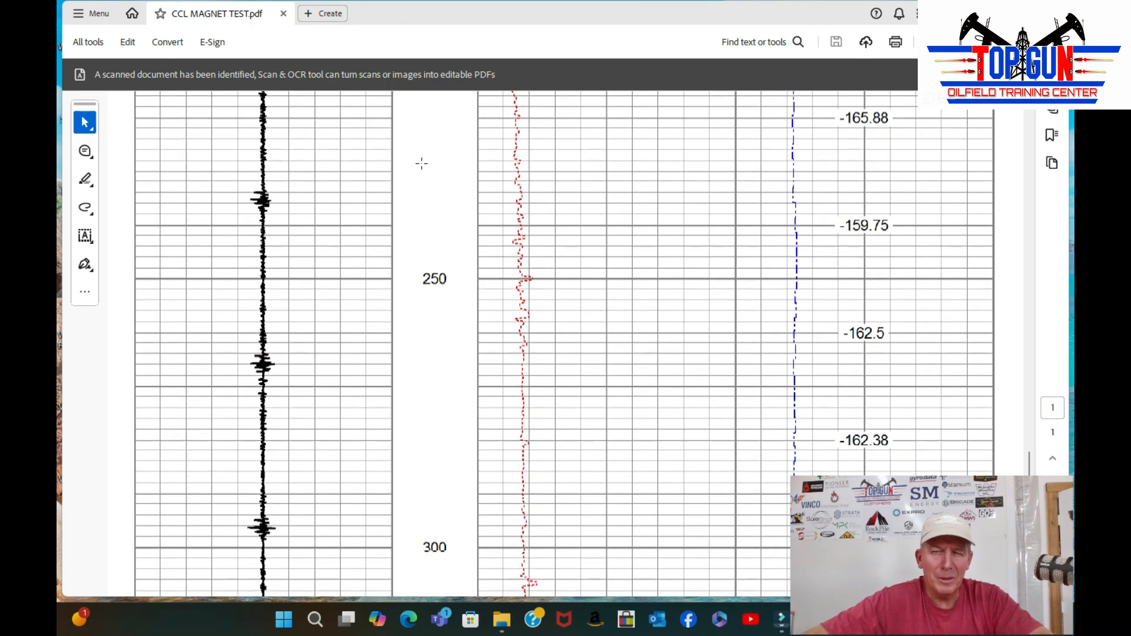
scroll("up", 3)
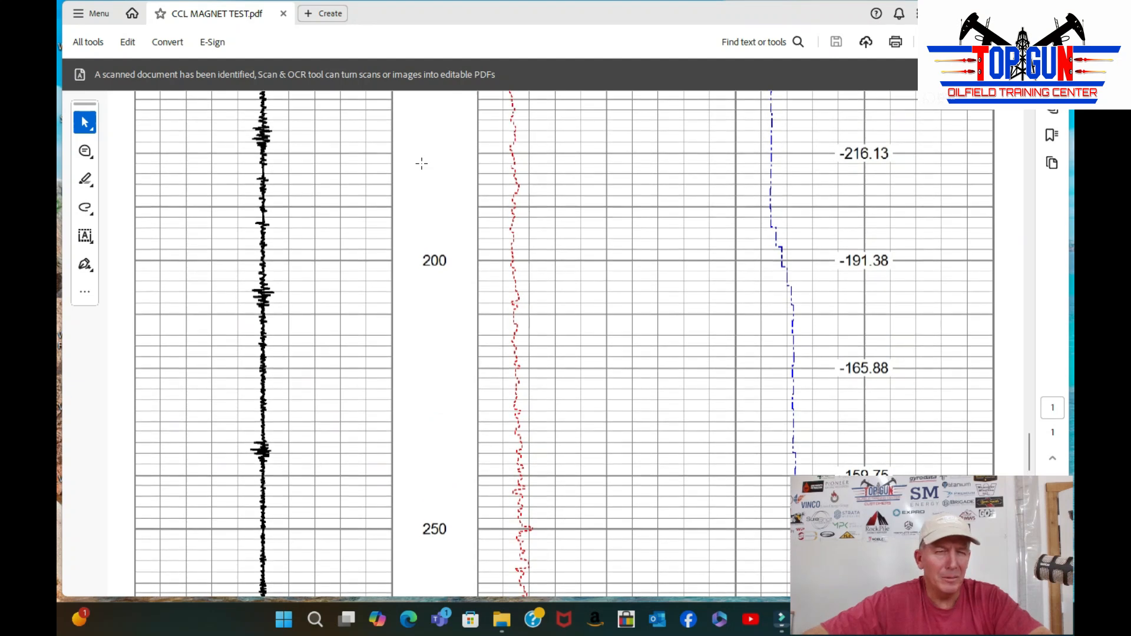
scroll("down", 3)
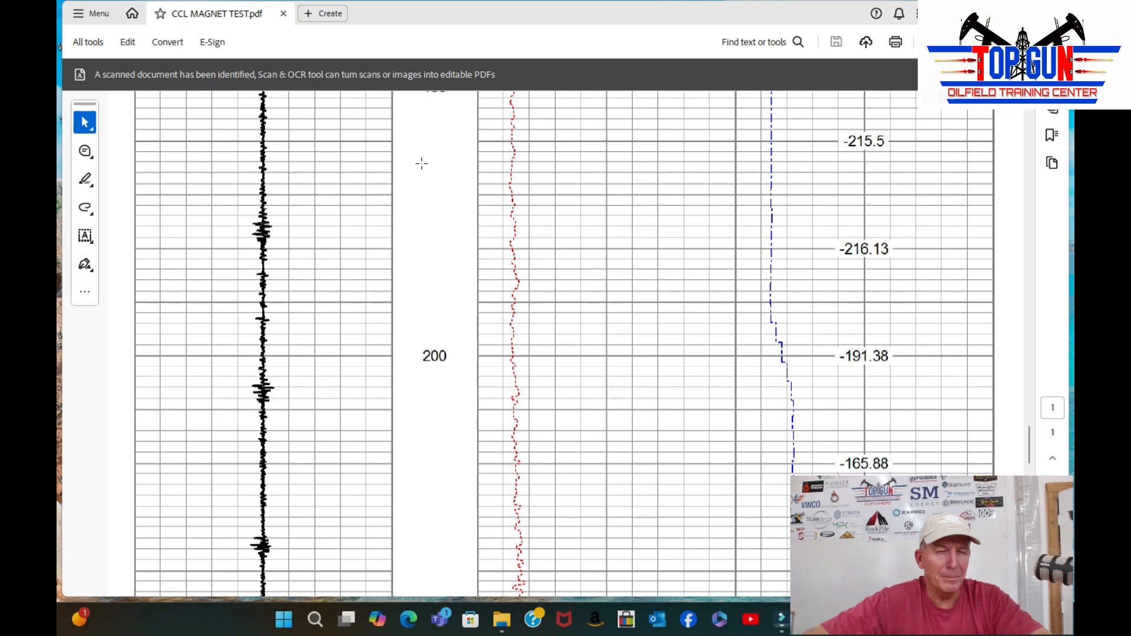
mouse_move(436, 213)
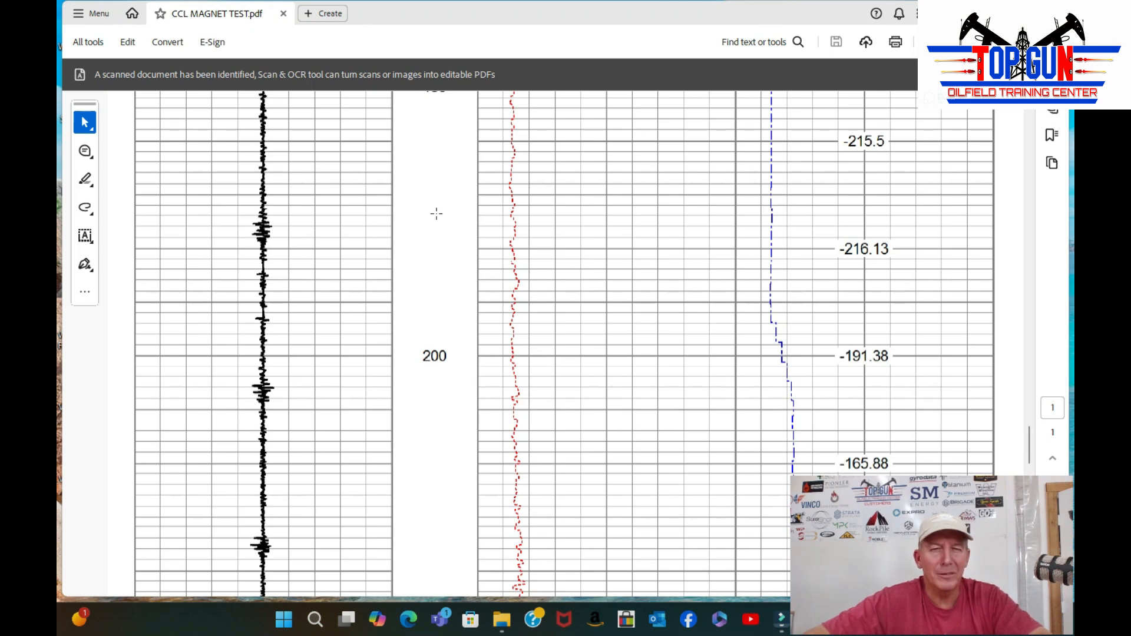
scroll("up", 3)
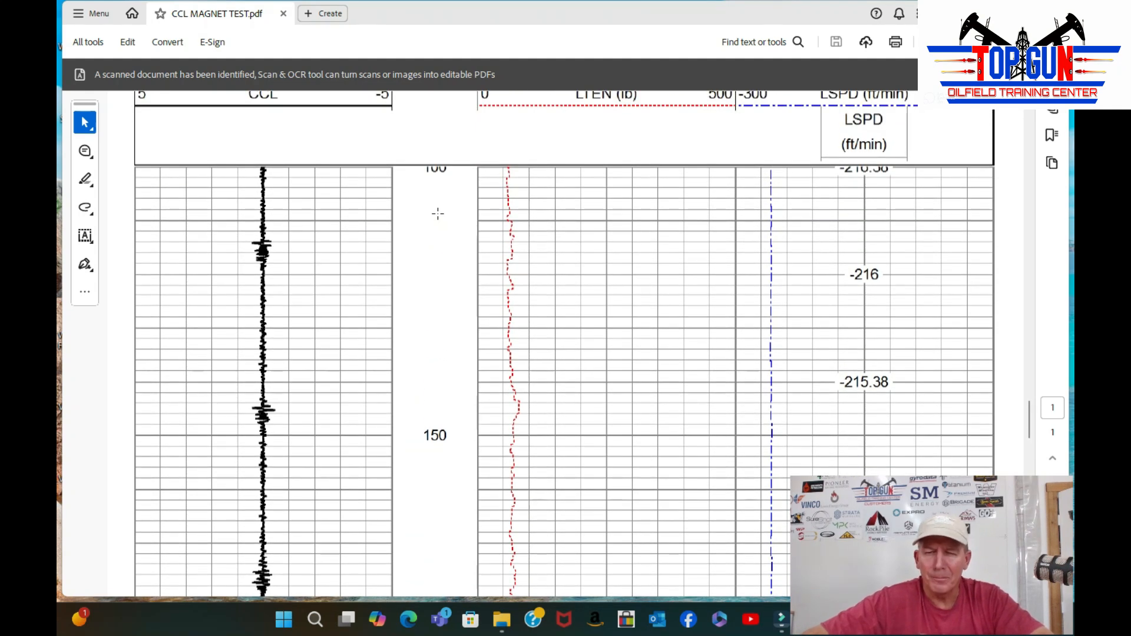
mouse_move(295, 403)
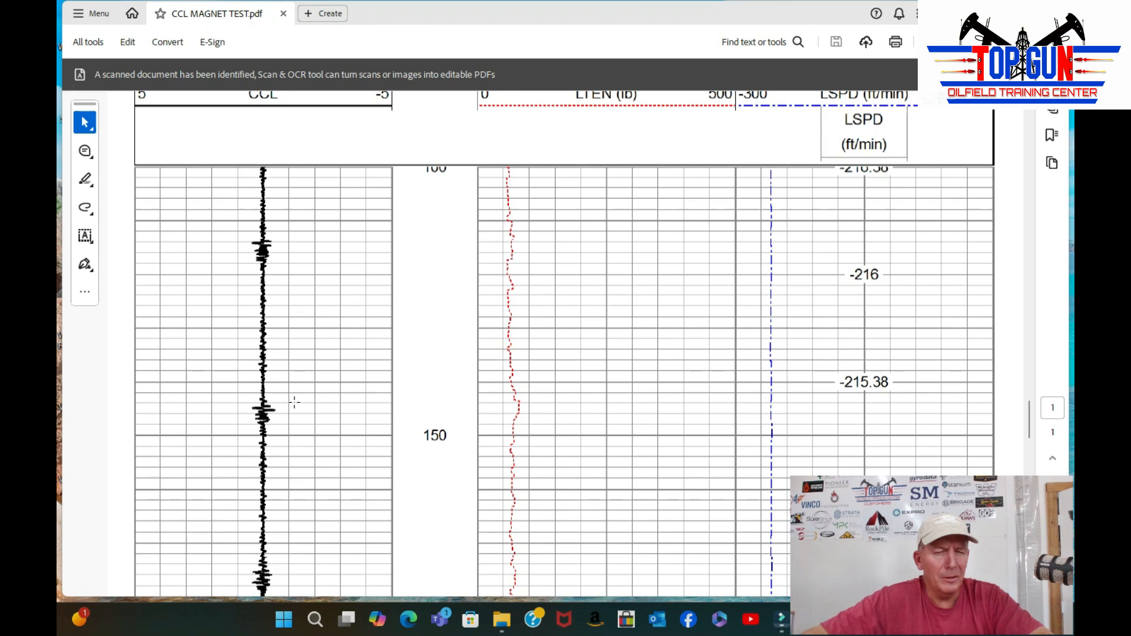
mouse_move(427, 361)
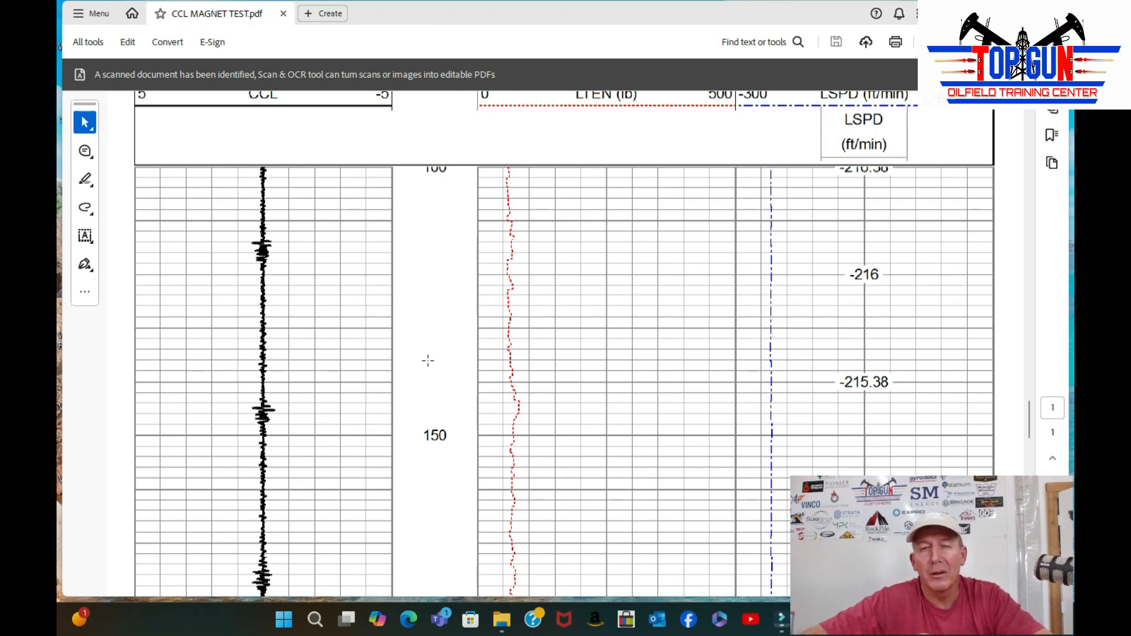
mouse_move(470, 358)
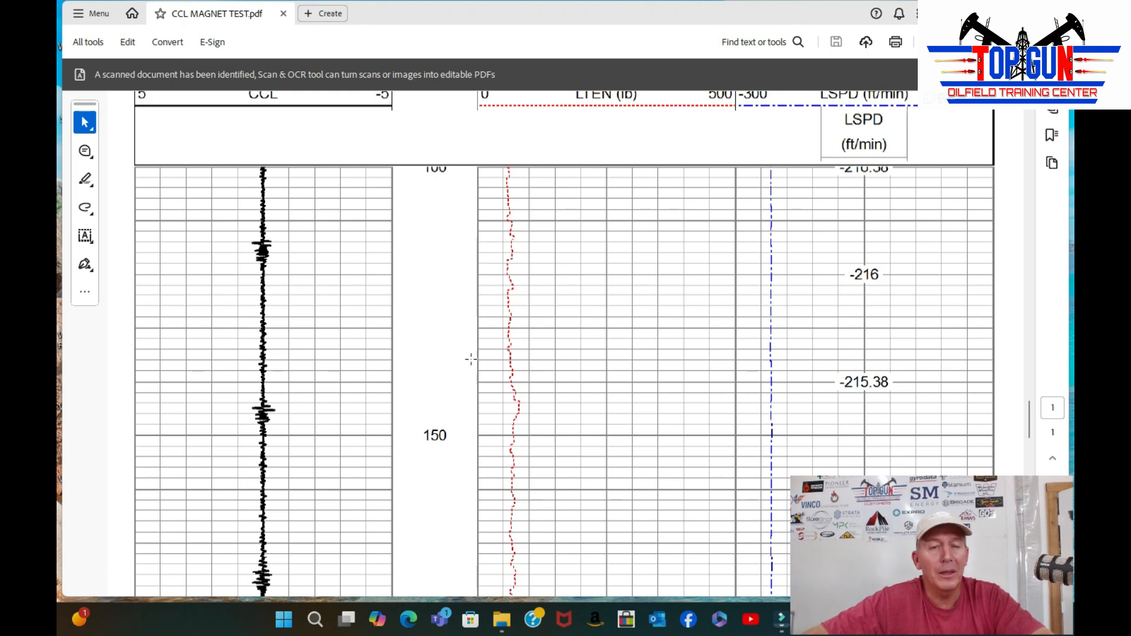
mouse_move(421, 335)
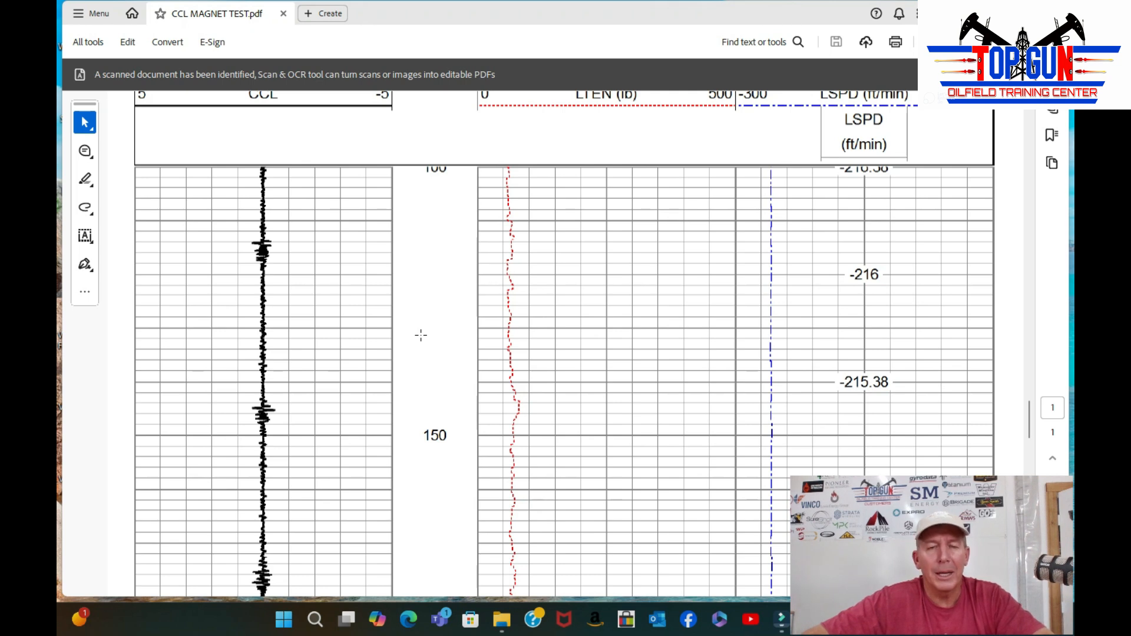
mouse_move(432, 246)
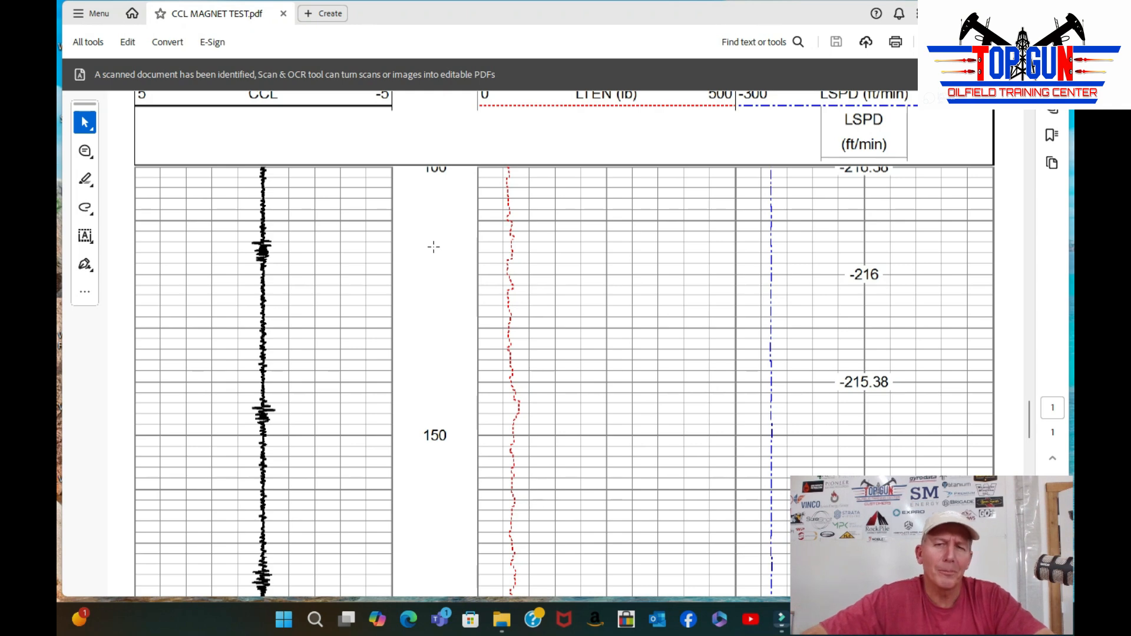
mouse_move(476, 287)
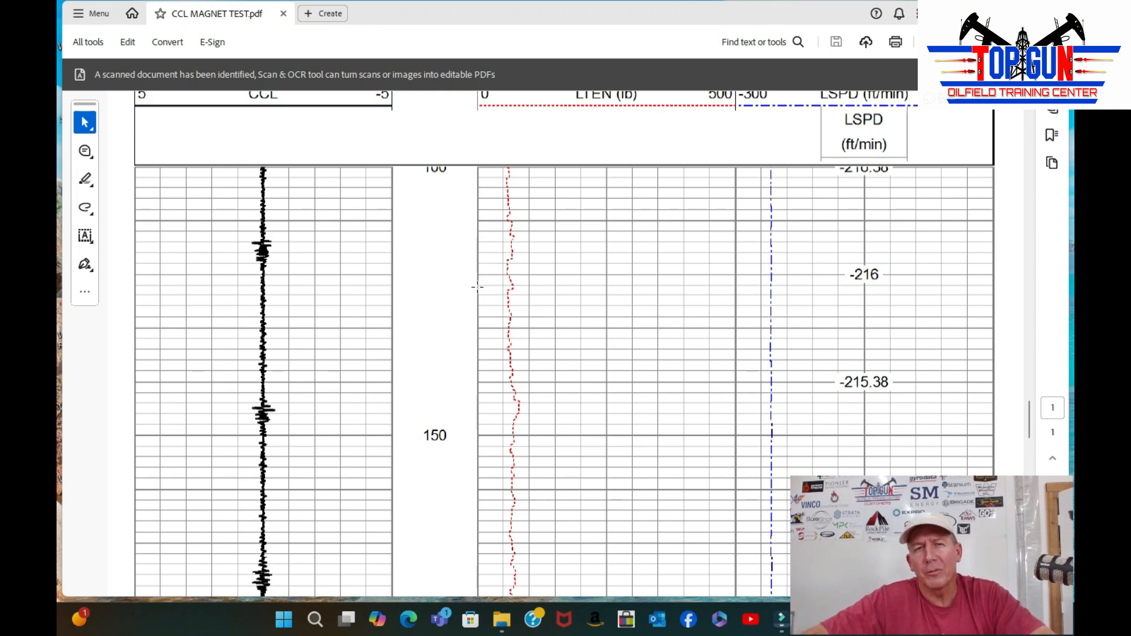